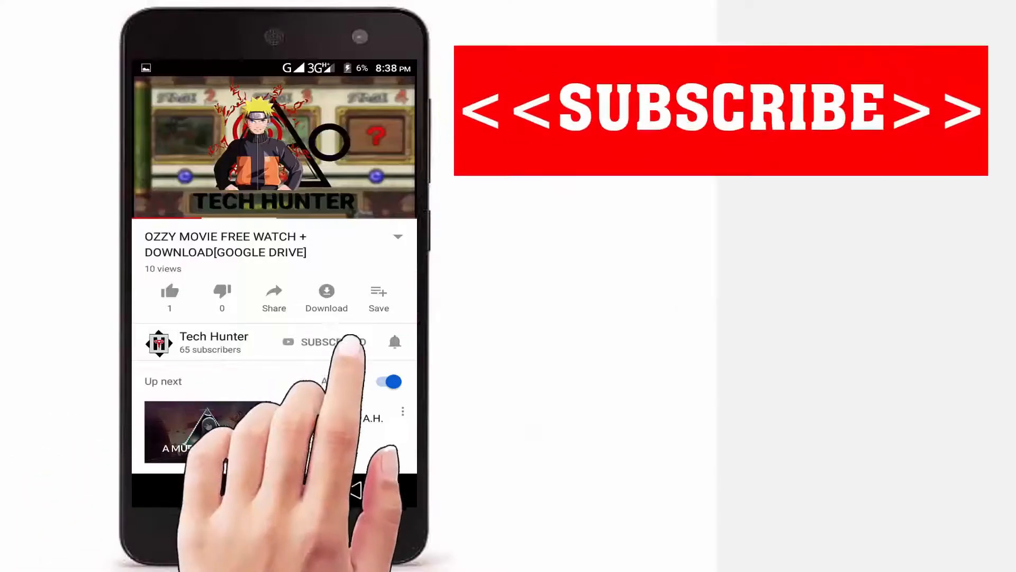
Leave the YouTube video and return to the Android home screen.
click(333, 342)
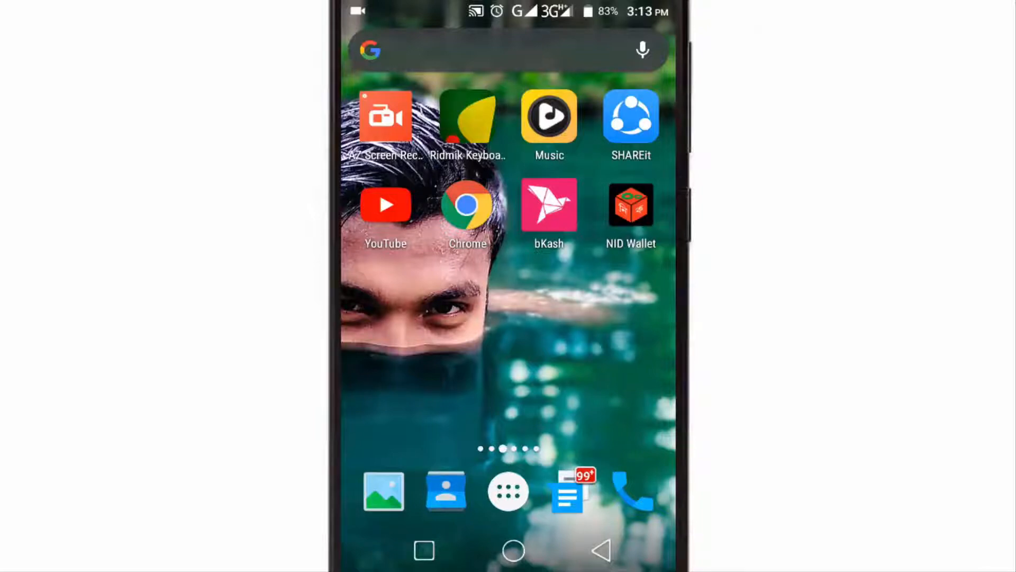
Launch Chrome, rerun the earlier 'gmail' search and open the 'Gmail - Google' result.
click(467, 204)
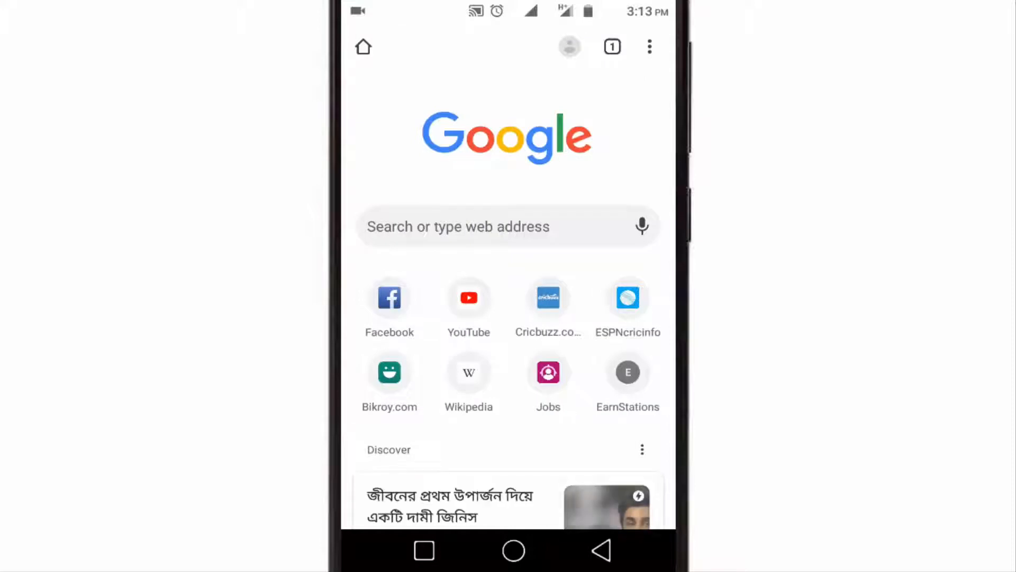
click(506, 226)
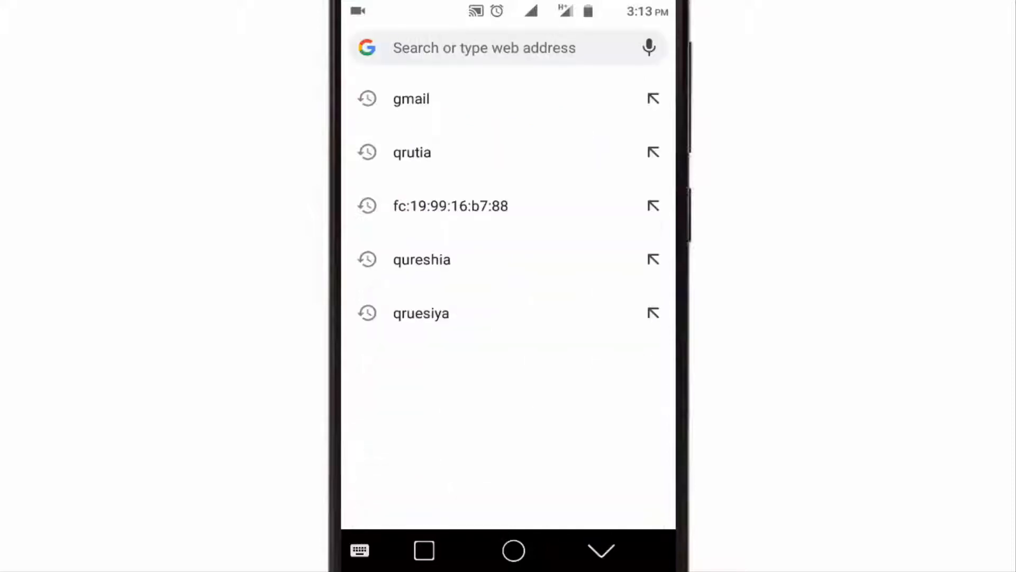
click(482, 47)
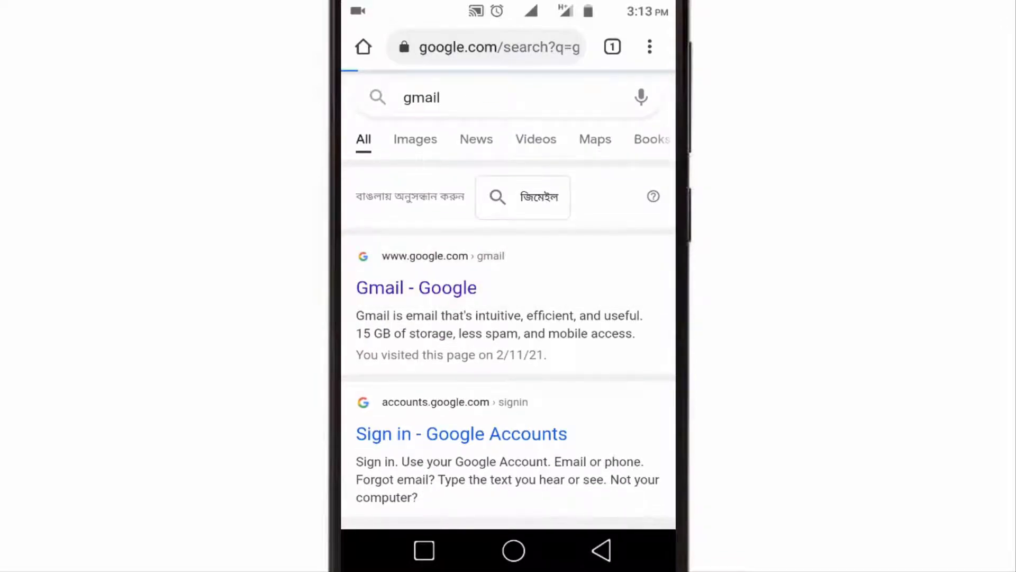
click(416, 287)
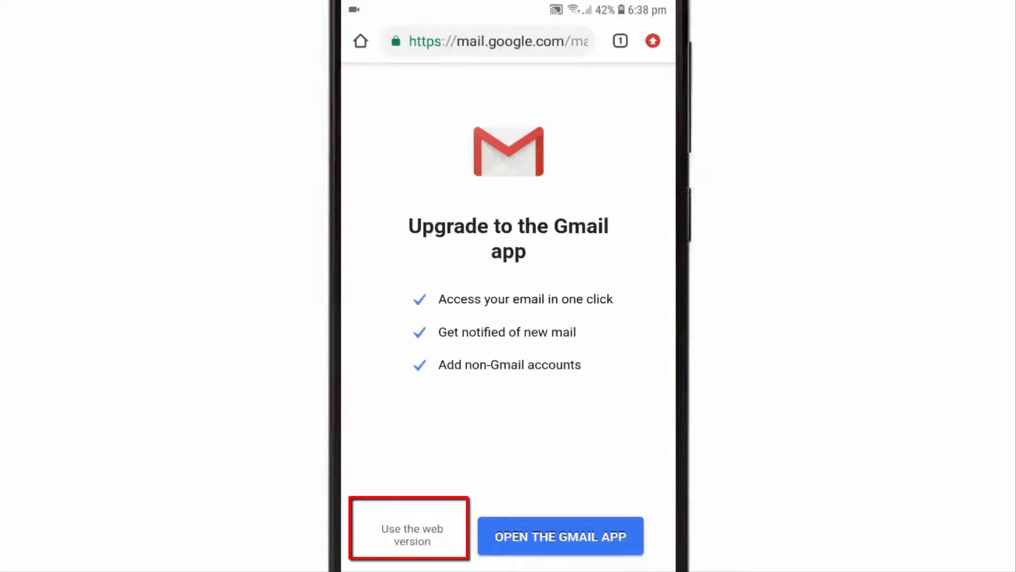
Continue in Gmail's web version and sign in with the second listed account.
click(408, 529)
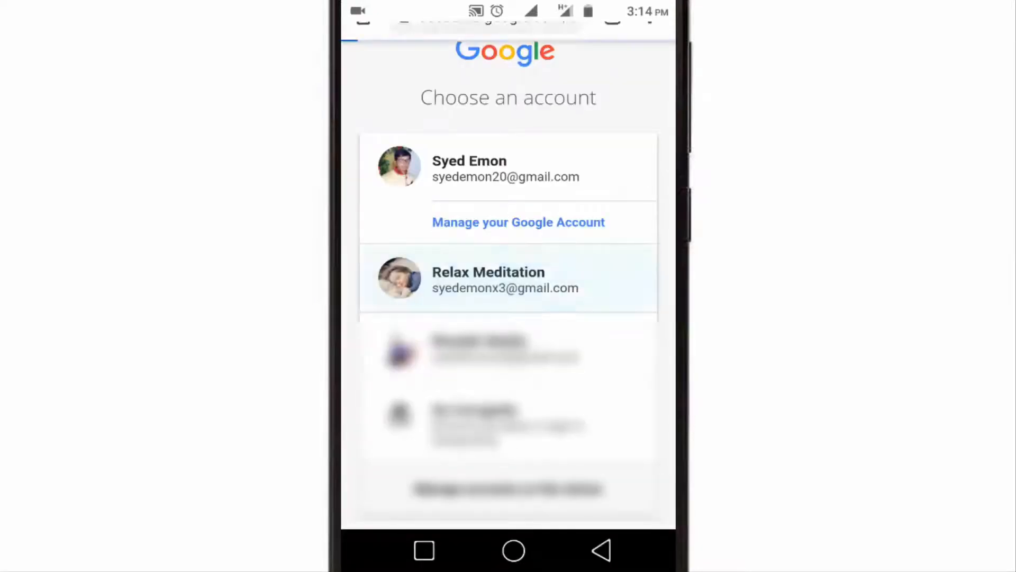
click(508, 279)
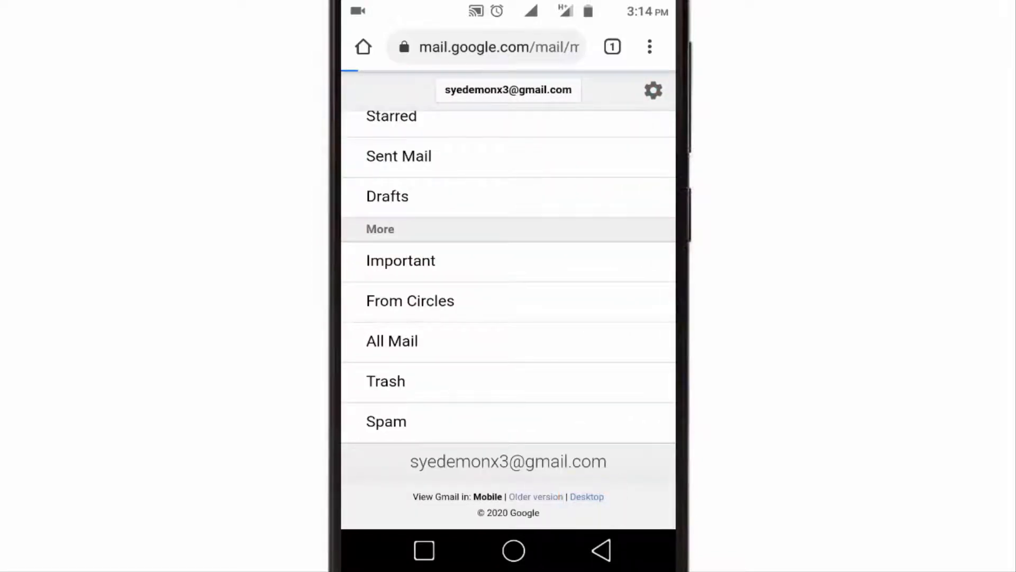
Switch to basic HTML Gmail, view account activity Details and open the Security Checkup device list.
click(535, 497)
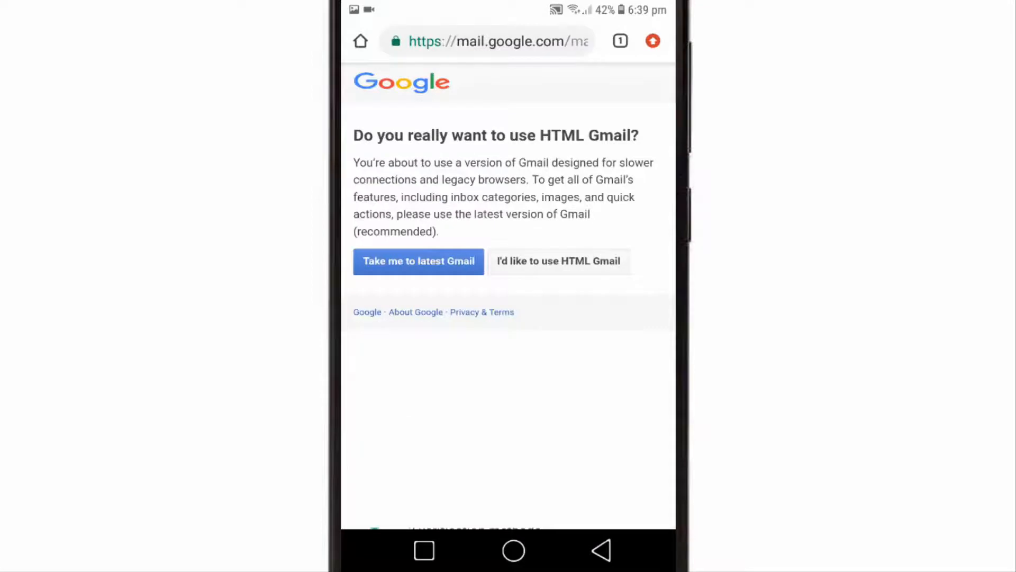
click(557, 261)
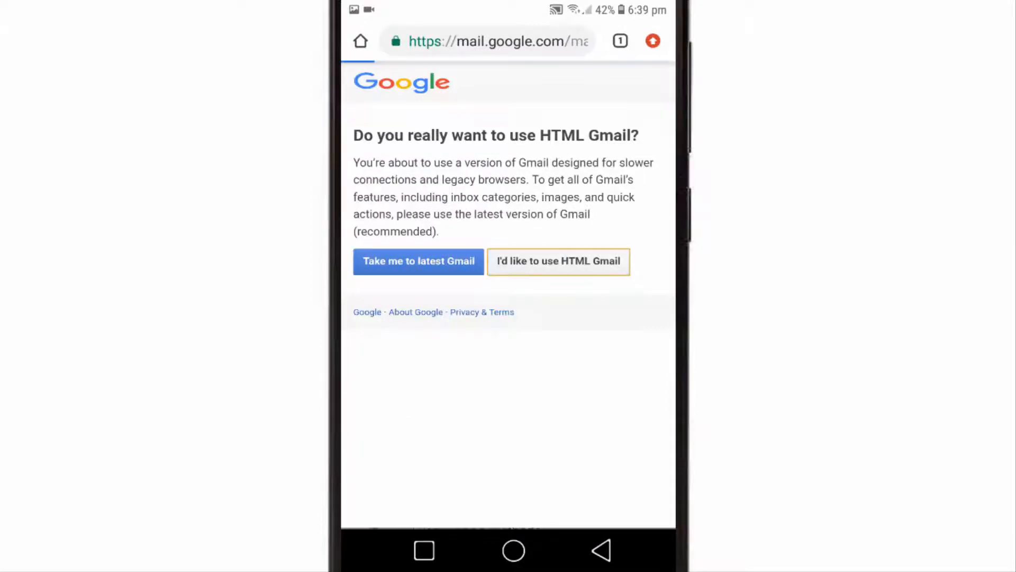
click(558, 261)
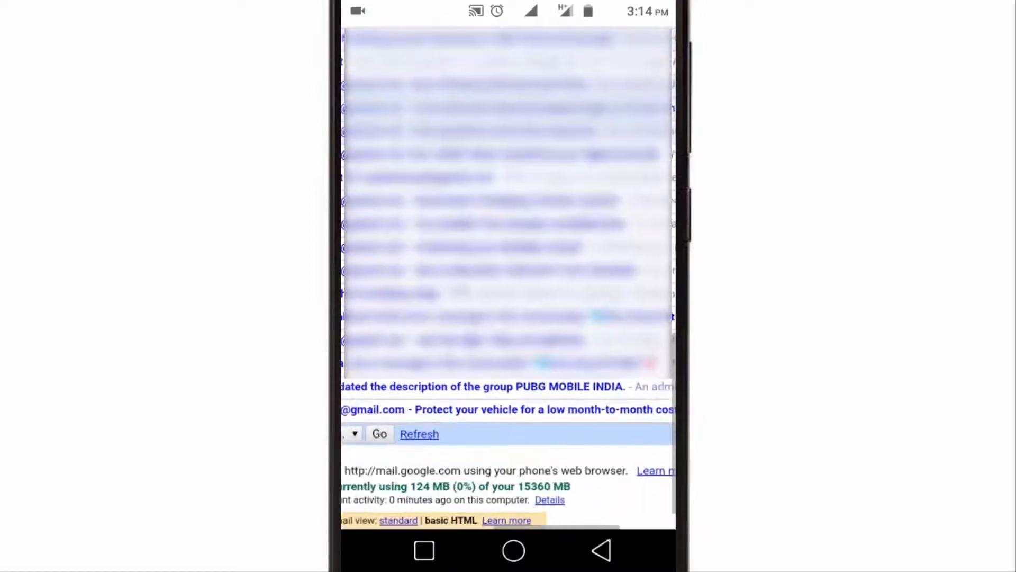
scroll(down, 3)
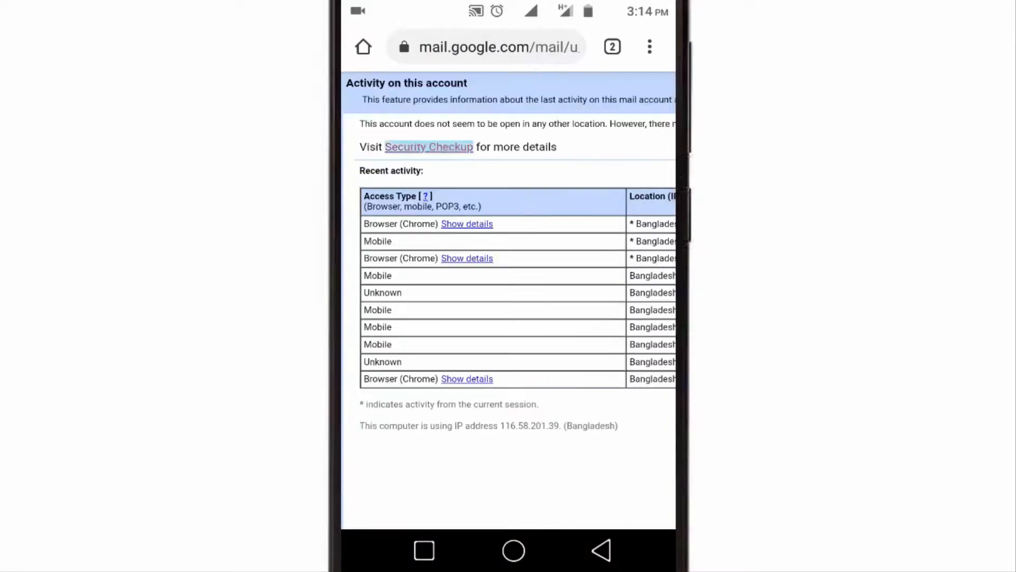
click(429, 146)
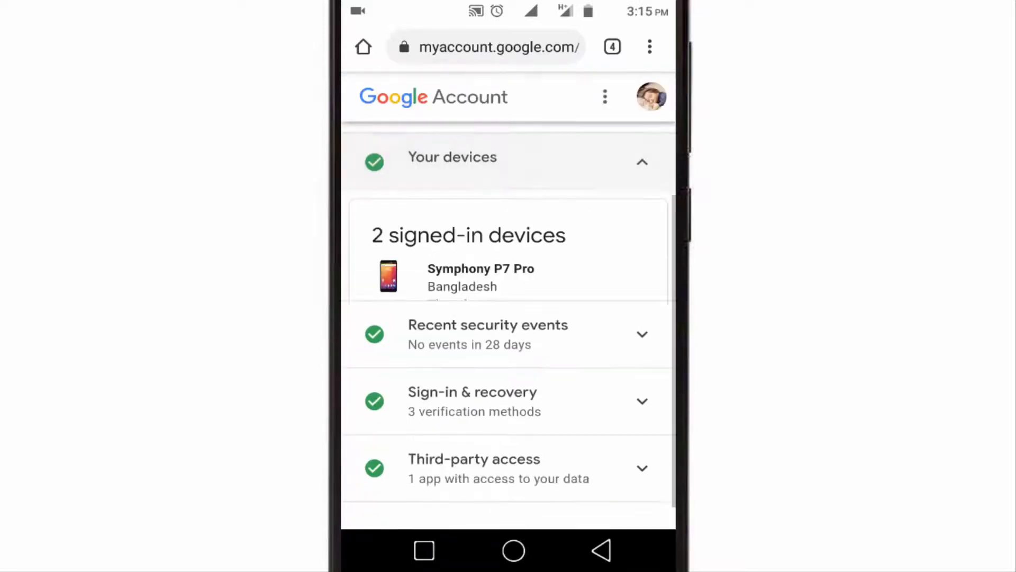
Sign the Redmi 8 out via its device menu and confirm the sign-out.
scroll(down, 3)
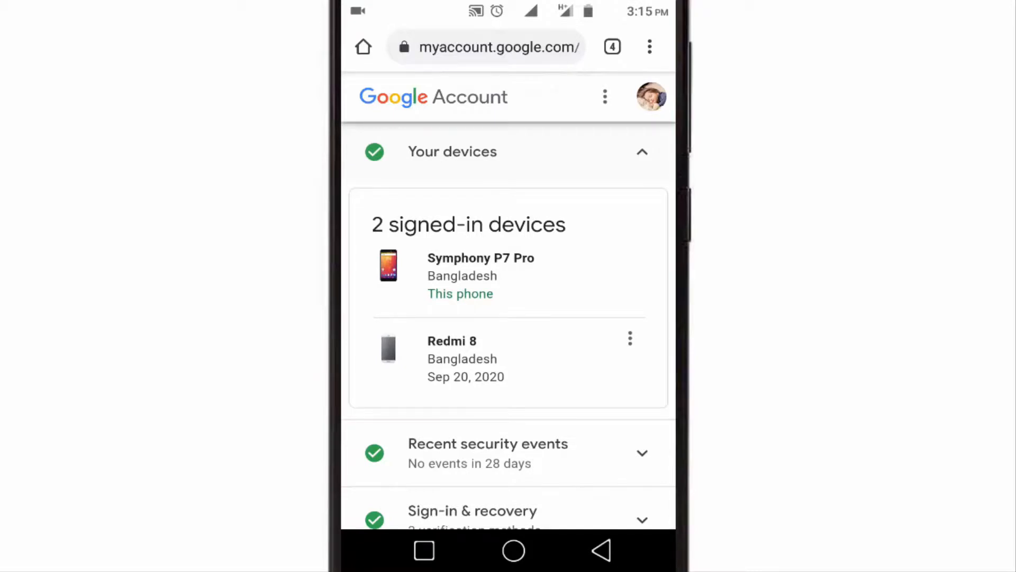
click(629, 339)
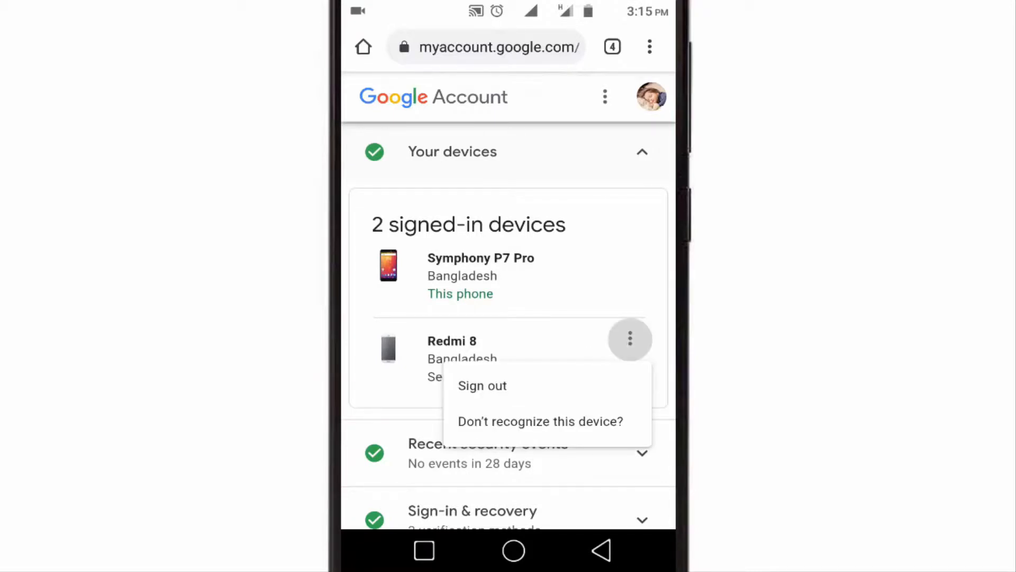
click(482, 385)
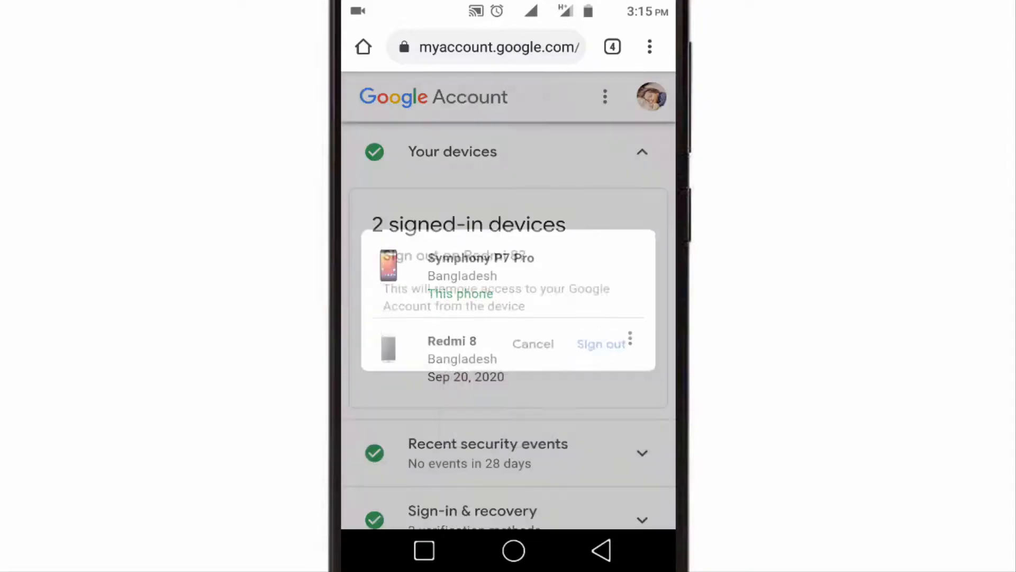
click(533, 343)
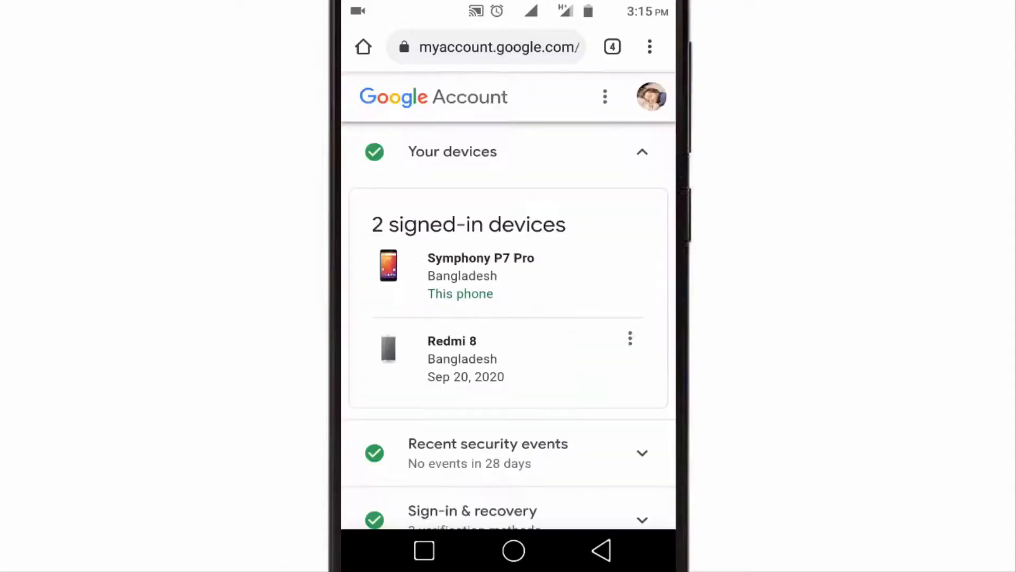